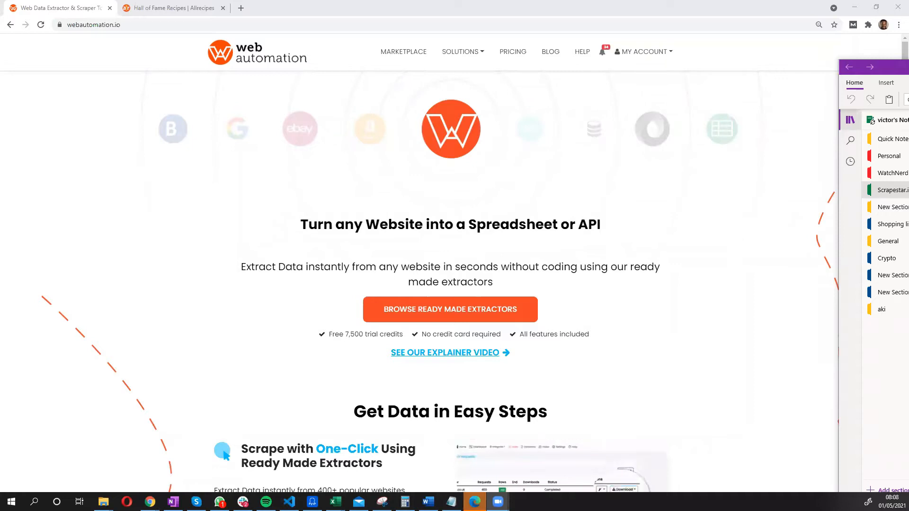
mouse_move(521, 250)
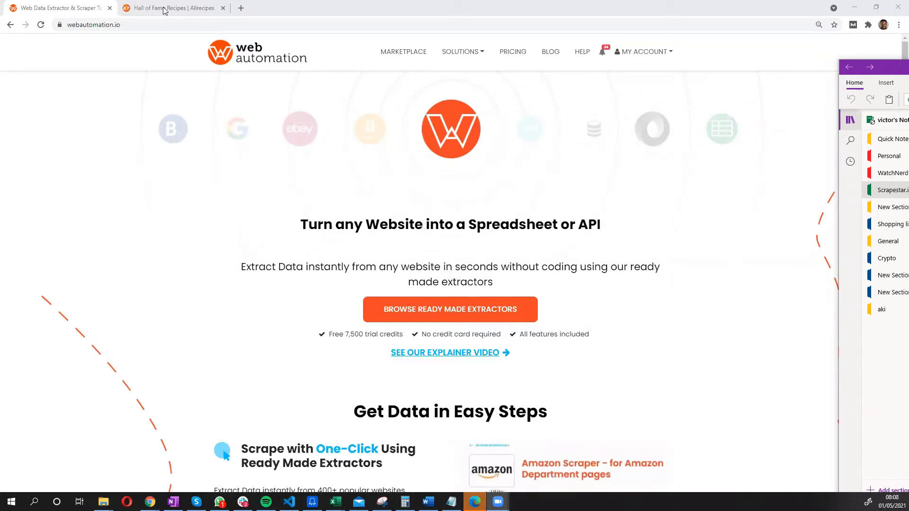
Switch to the 'Hall of Fame Recipes | Allrecipes' browser tab
click(167, 7)
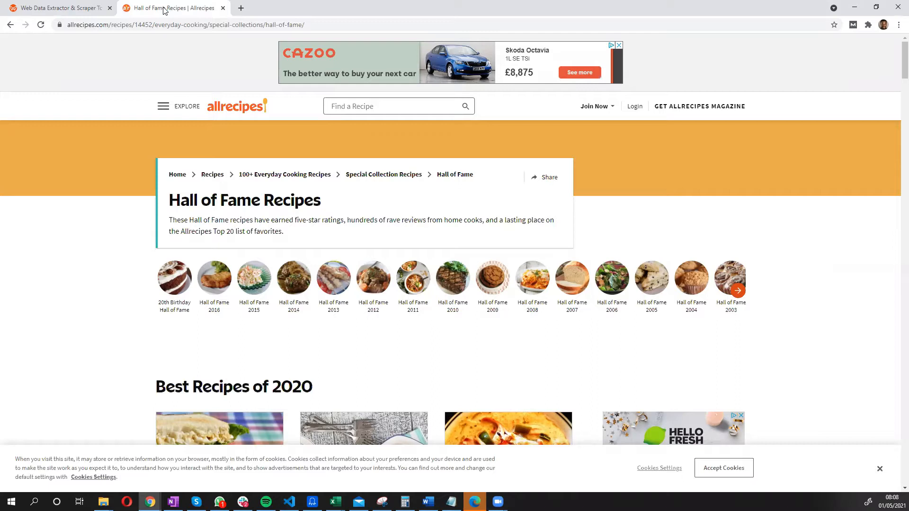
mouse_move(161, 70)
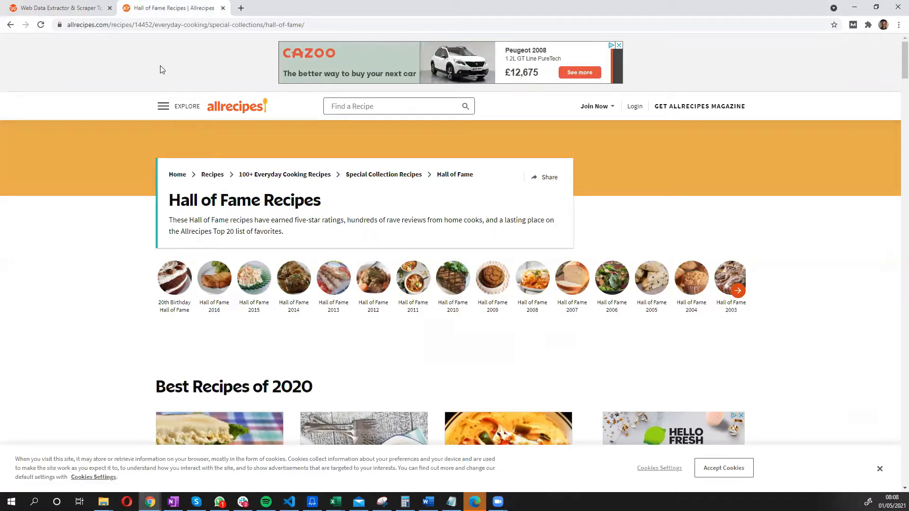
mouse_move(136, 154)
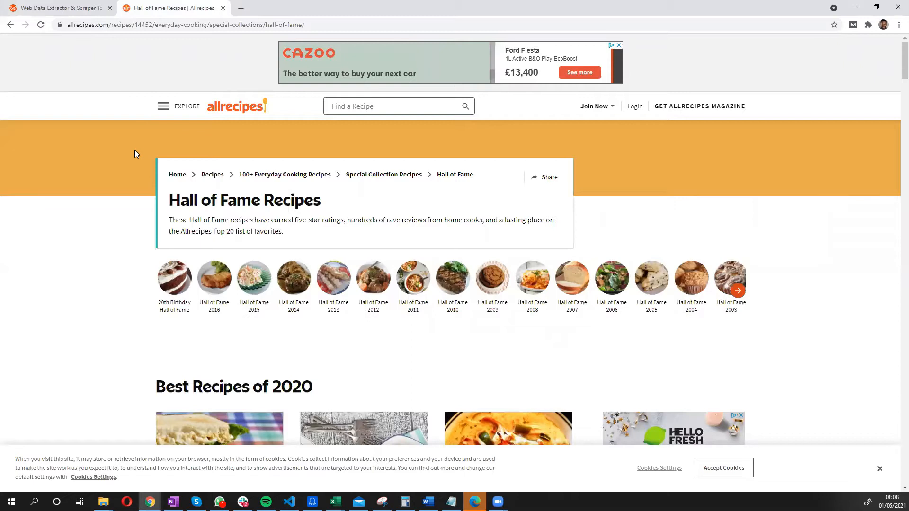
mouse_move(147, 159)
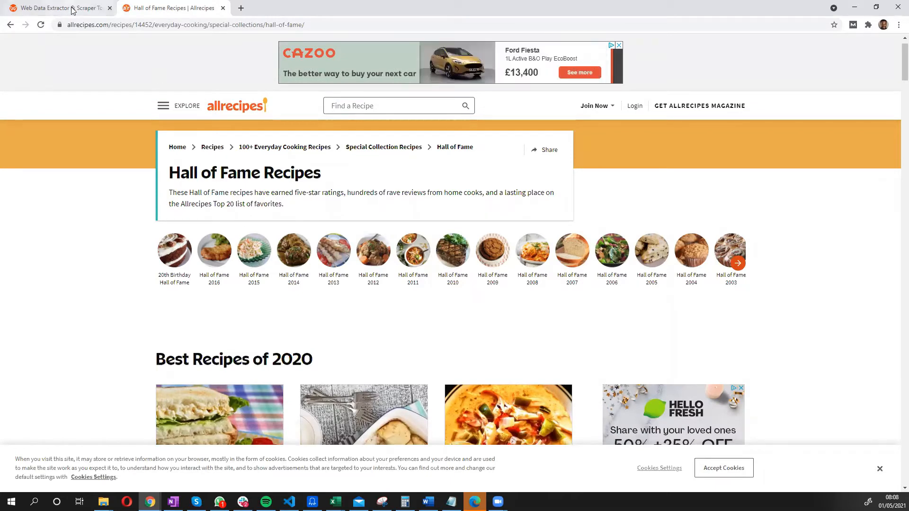
Return to WebAutomation.io, open the Marketplace and enter 'allrecipes' as the search keyword
click(57, 8)
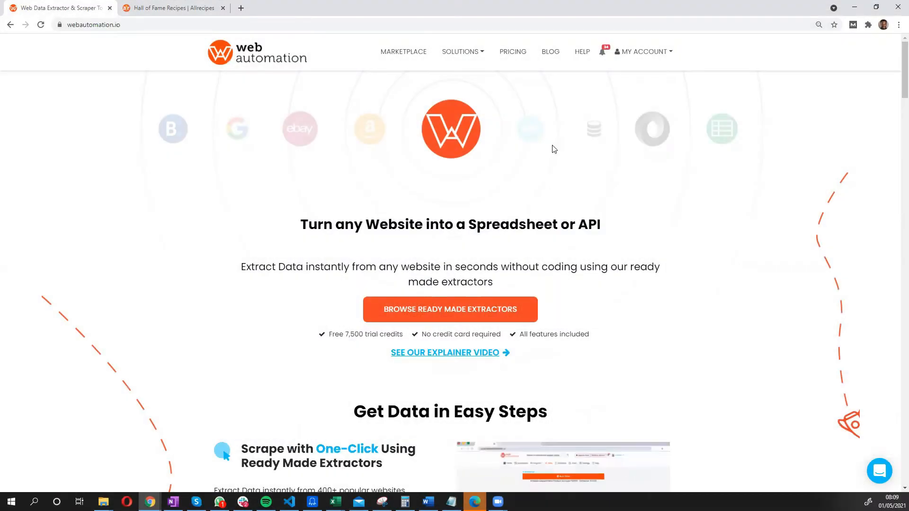
mouse_move(557, 148)
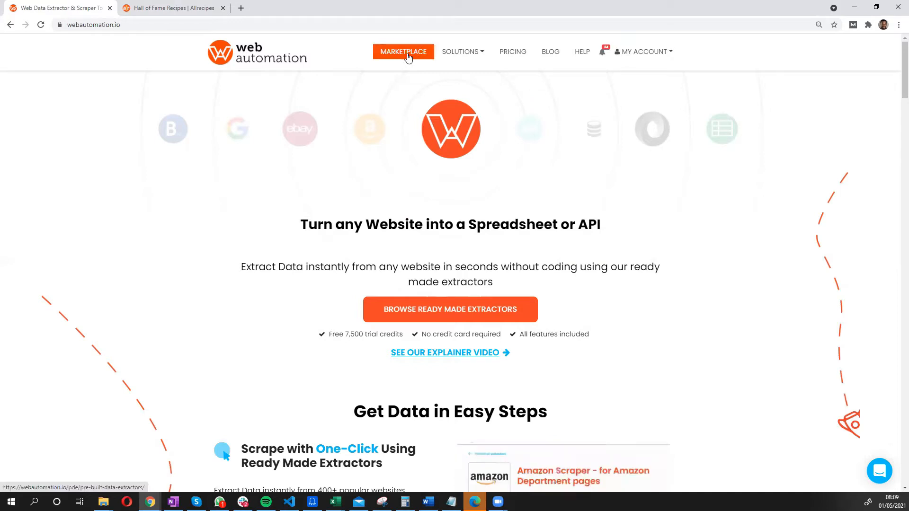
click(404, 51)
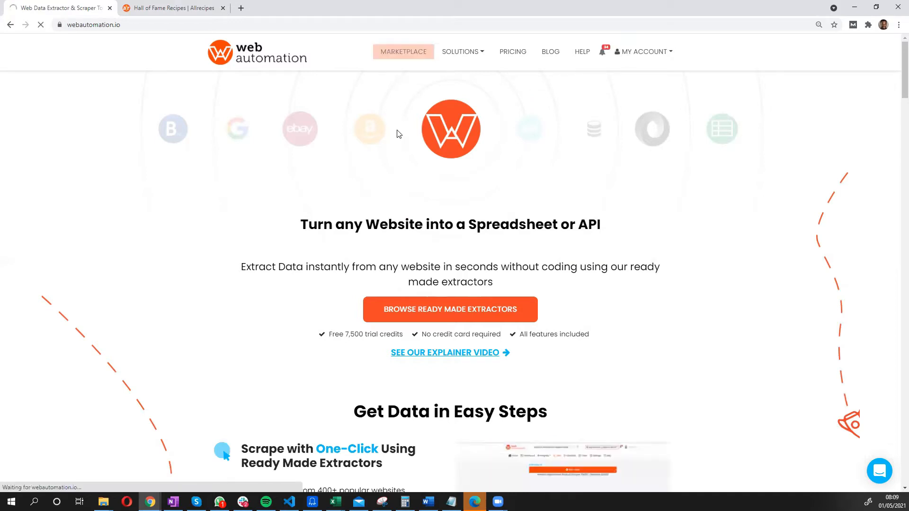
click(450, 309)
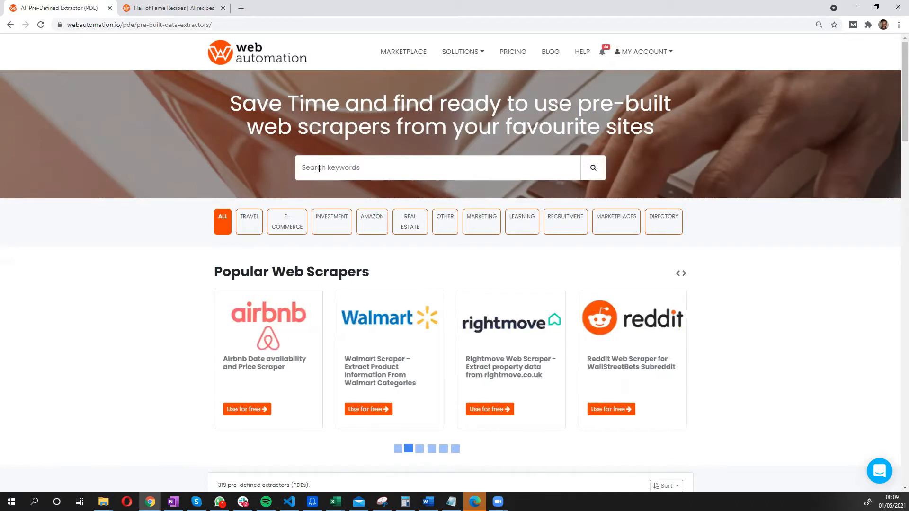
text(ali)
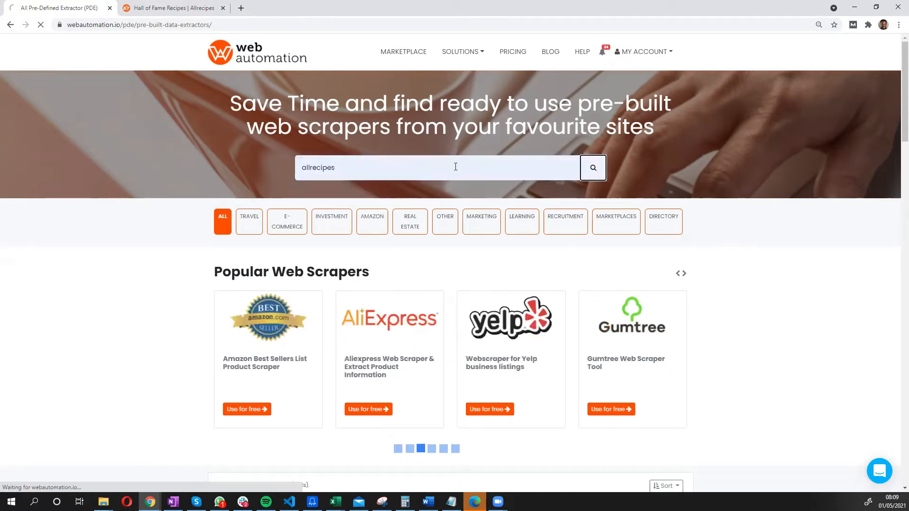
Search the marketplace, open the Allrecipes Web Scraper card and scroll through its description
click(593, 168)
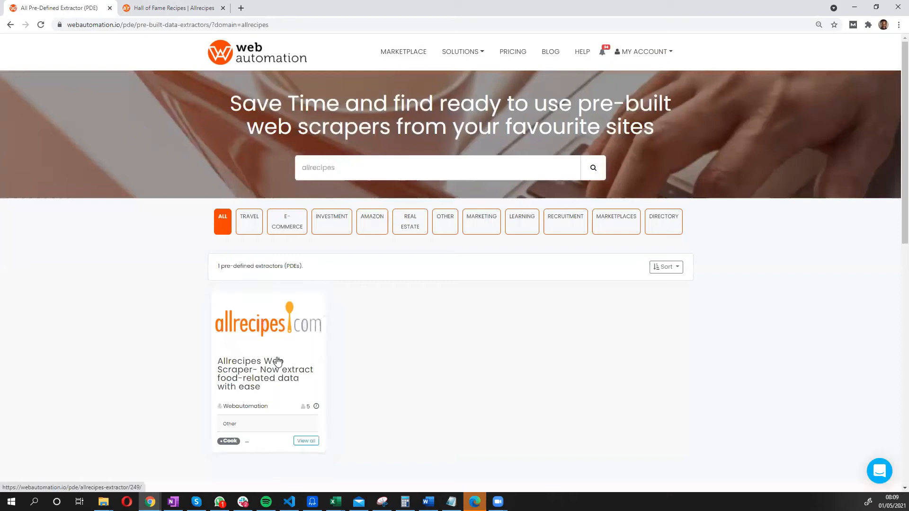
click(268, 374)
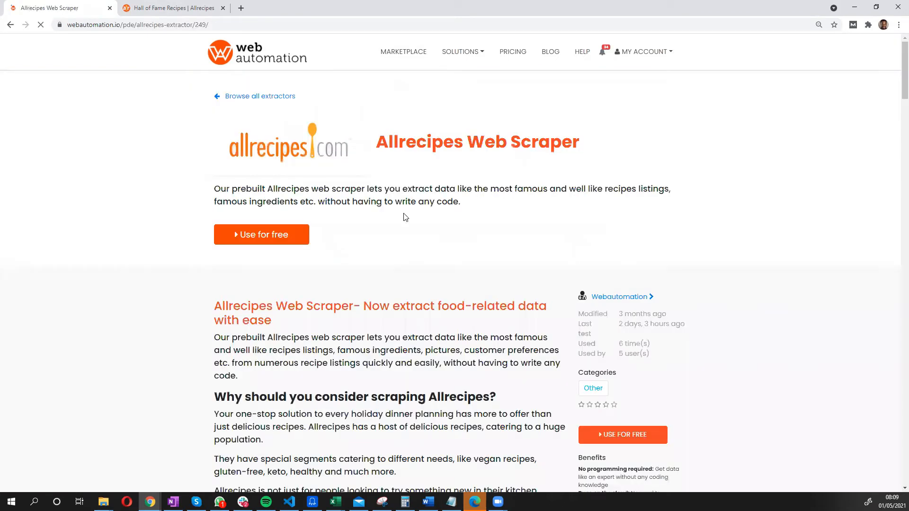
scroll(down, 3)
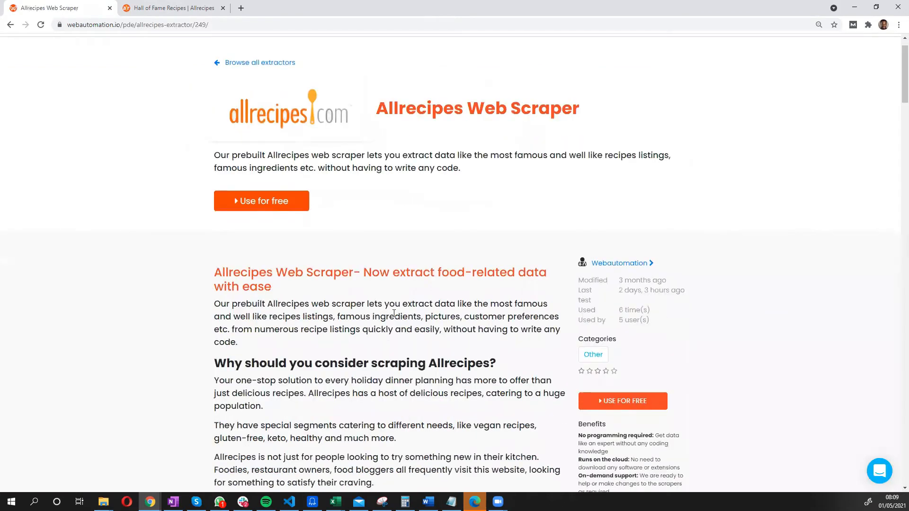
scroll(down, 3)
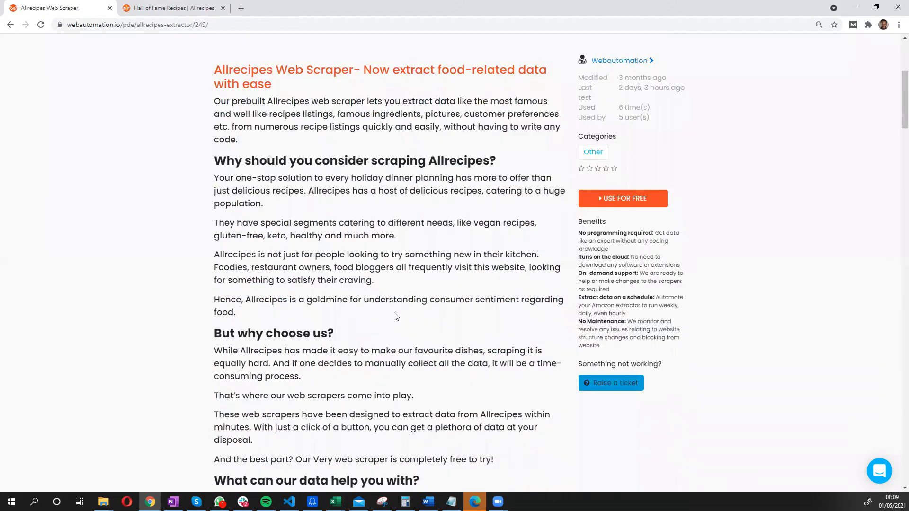
scroll(down, 3)
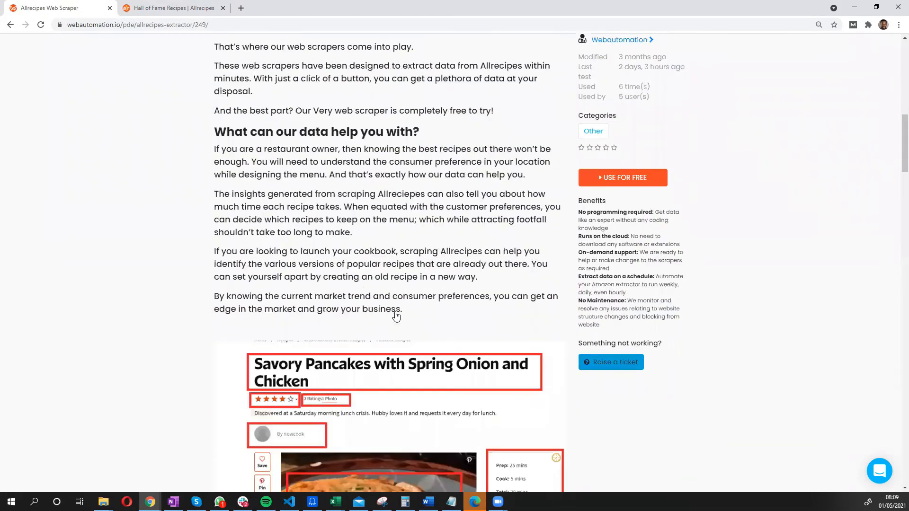
scroll(down, 3)
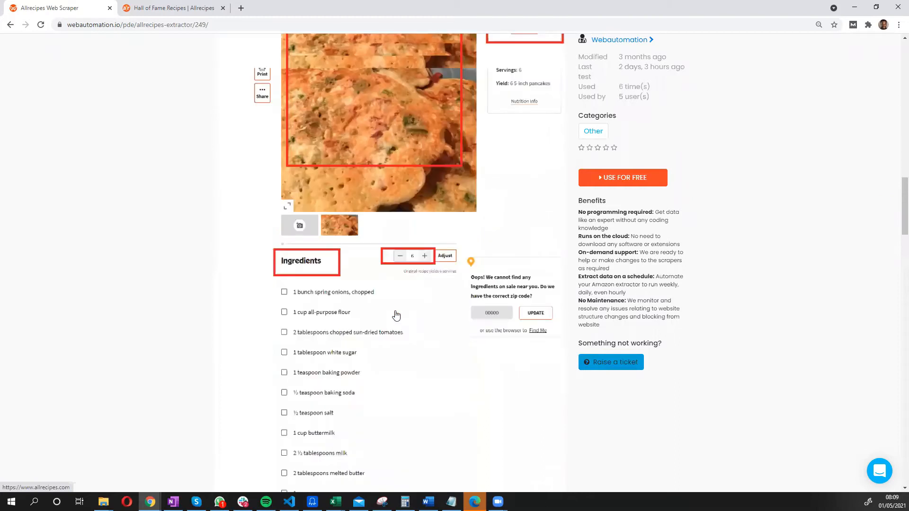
scroll(down, 3)
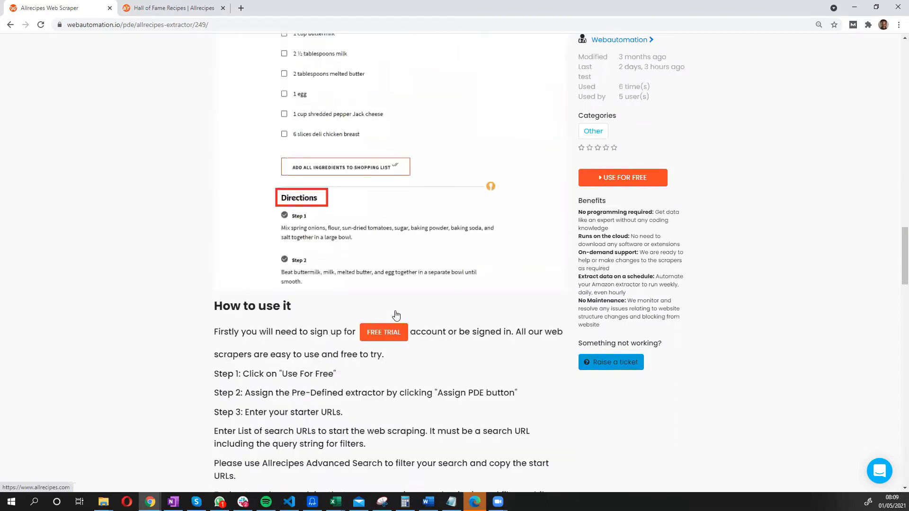
scroll(down, 3)
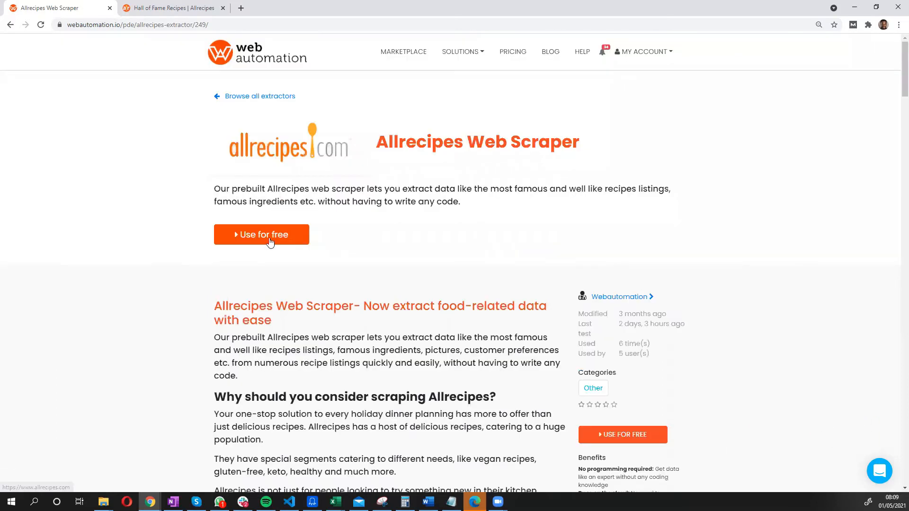
Start the Allrecipes scraper for free and activate a new extractor copy
click(261, 235)
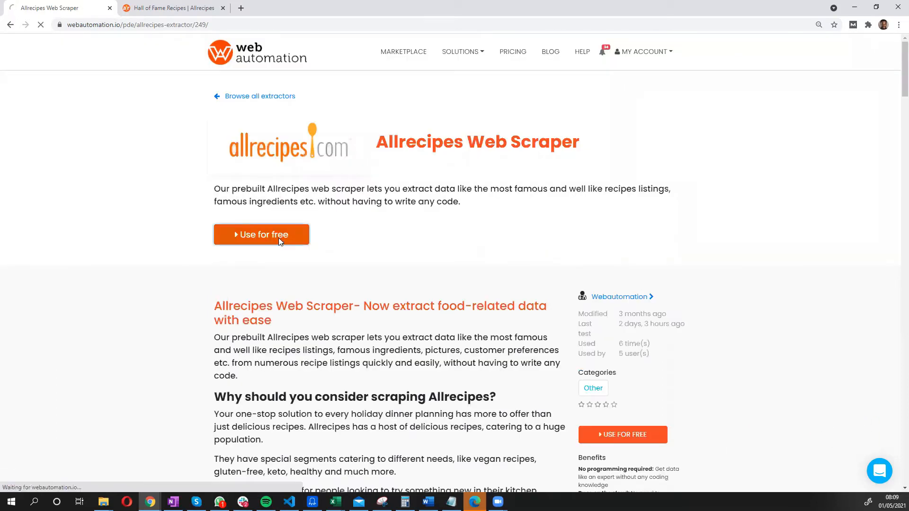
click(261, 234)
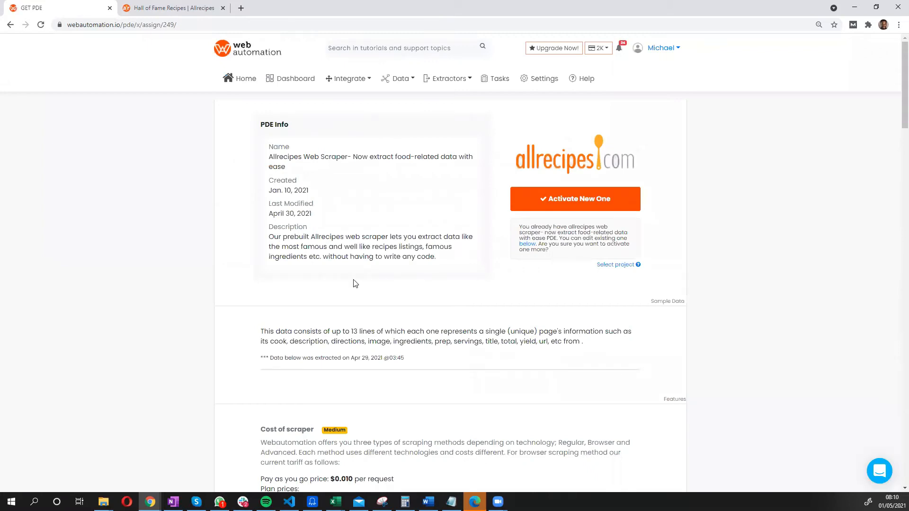
mouse_move(470, 202)
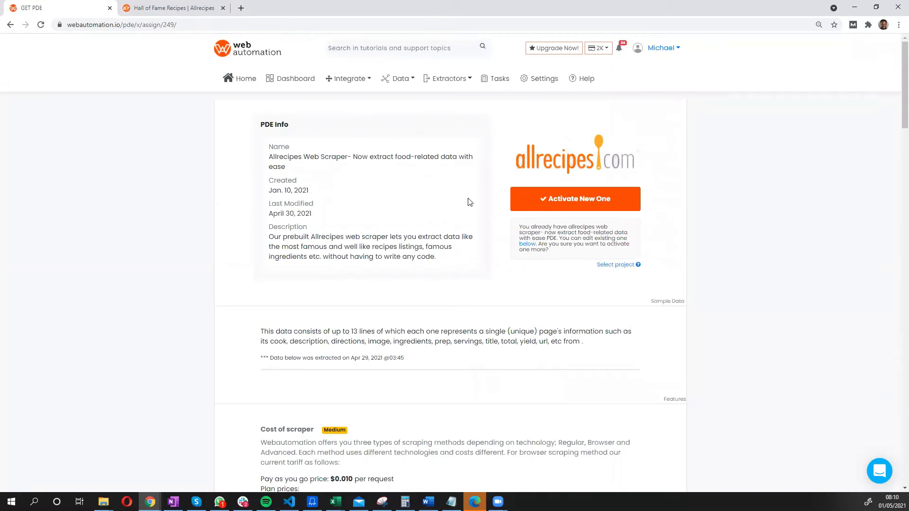
mouse_move(498, 162)
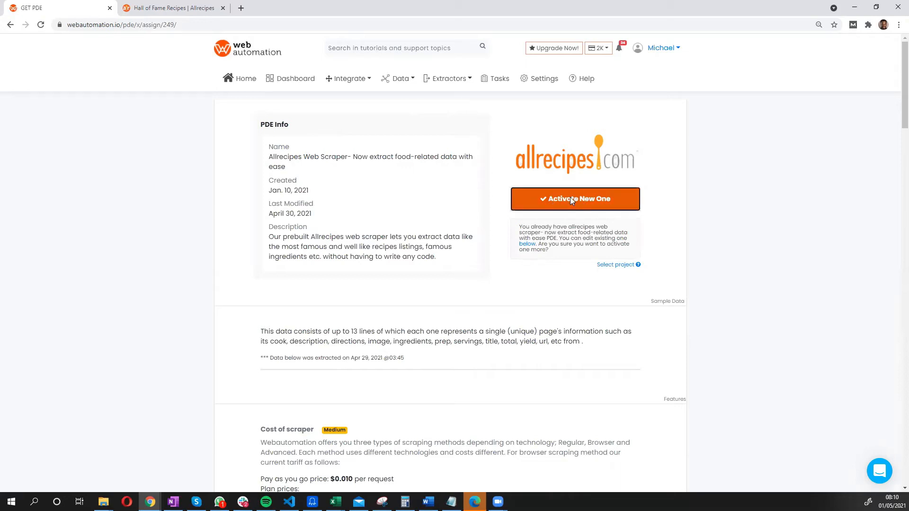
click(576, 199)
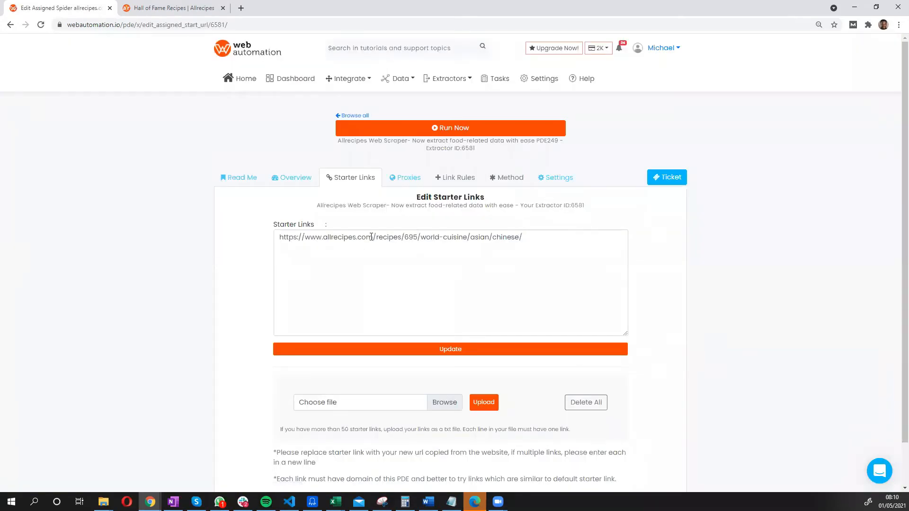
Replace the Chinese cuisine starter link with the copied Allrecipes Hall of Fame URL and update
click(177, 8)
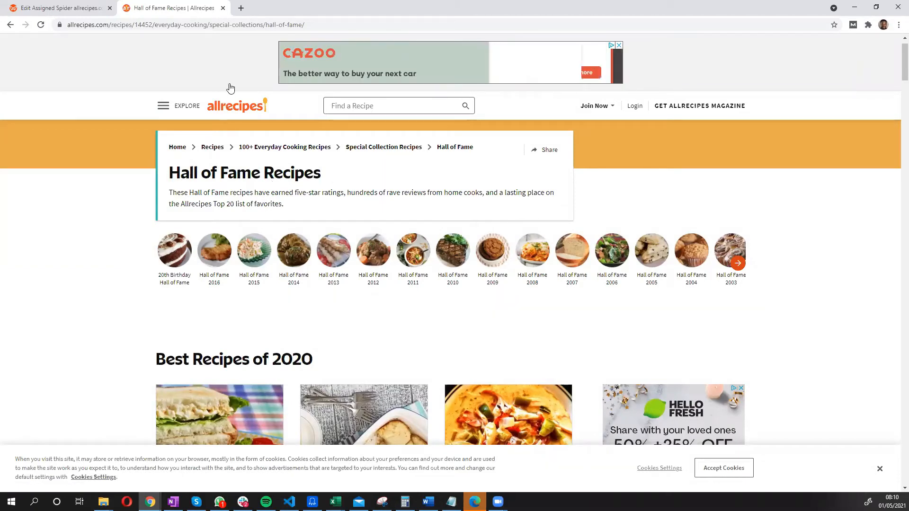
click(191, 25)
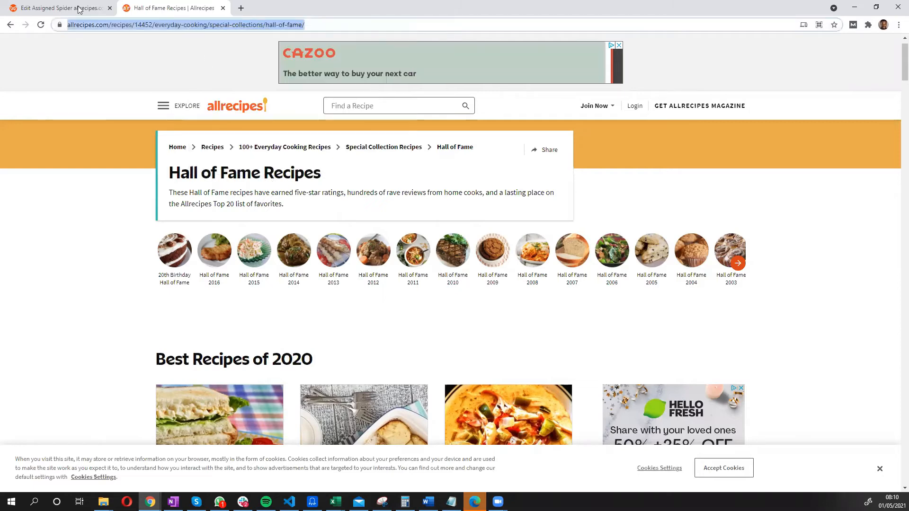
click(57, 8)
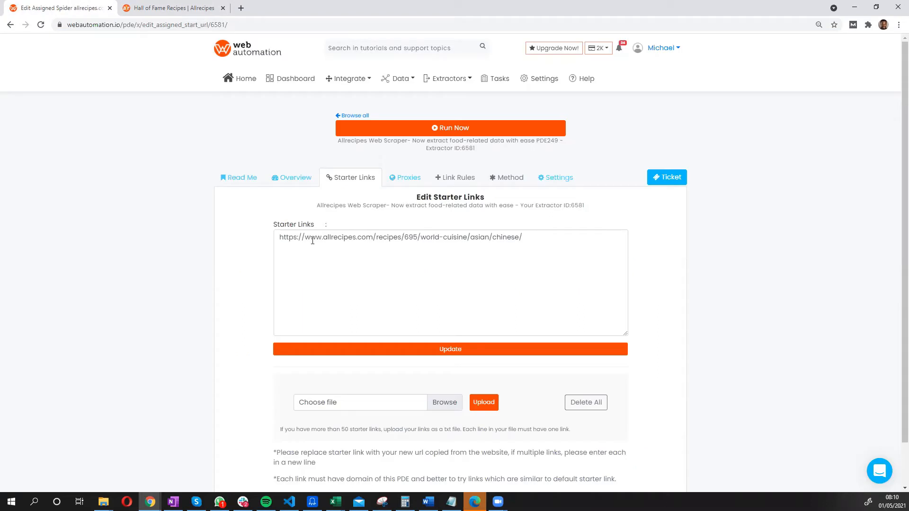
triple_click(400, 237)
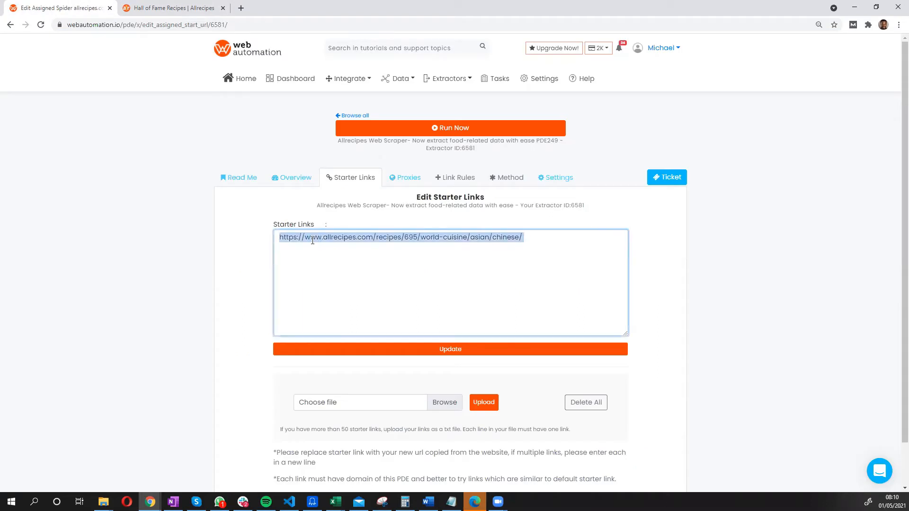
text(https://www.allrecipes.com/recipes/14452/everyday-cooking/special-collections/hall-of-fame/)
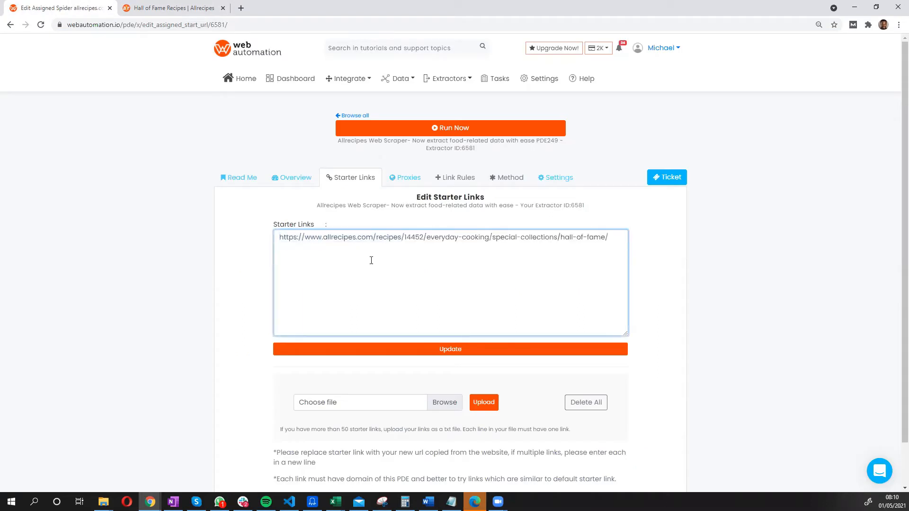
click(450, 349)
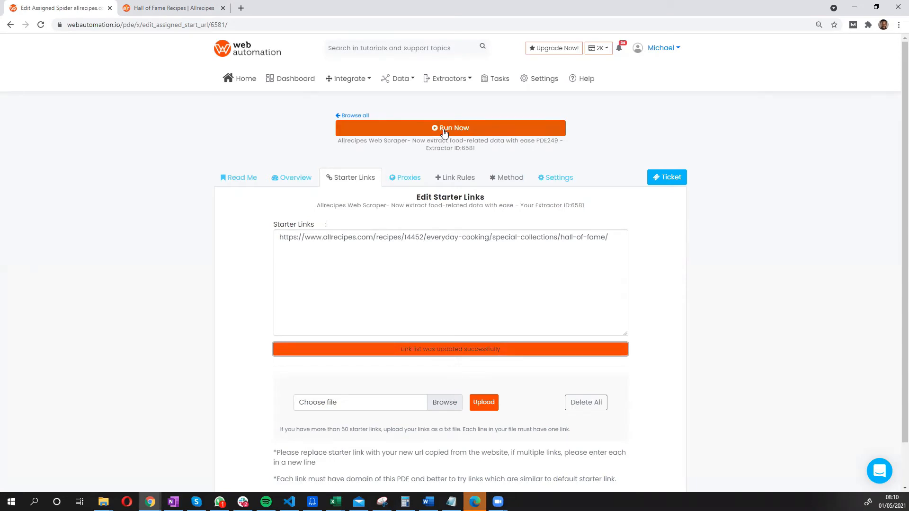
Run the extractor now and preview the Download format options for the allrecipes.com run
click(451, 128)
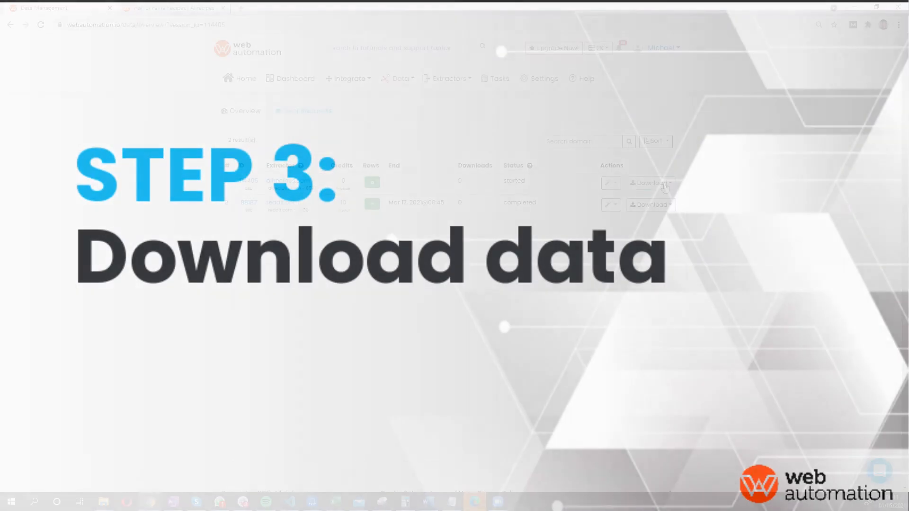
click(667, 183)
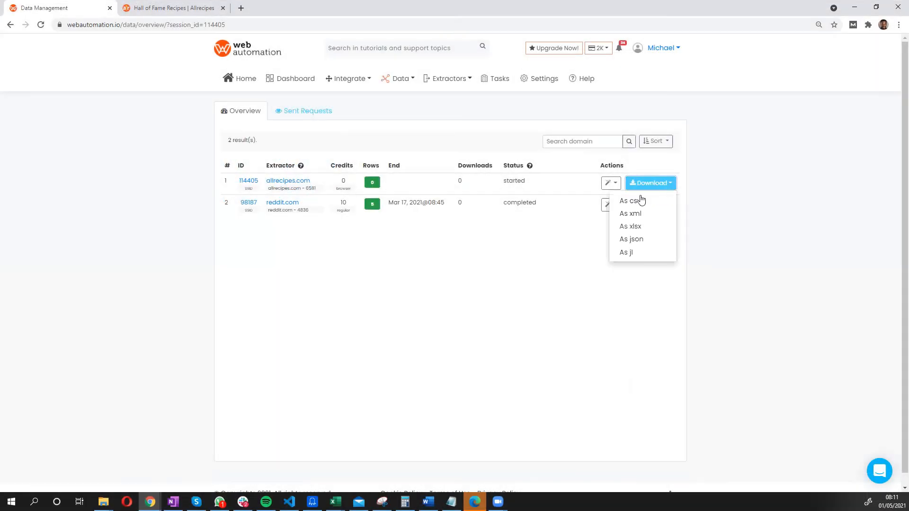
mouse_move(642, 229)
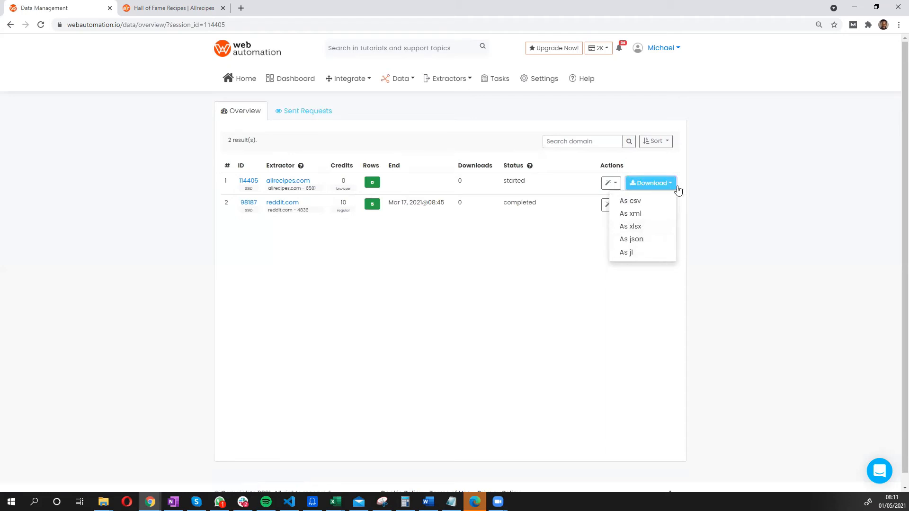
click(456, 227)
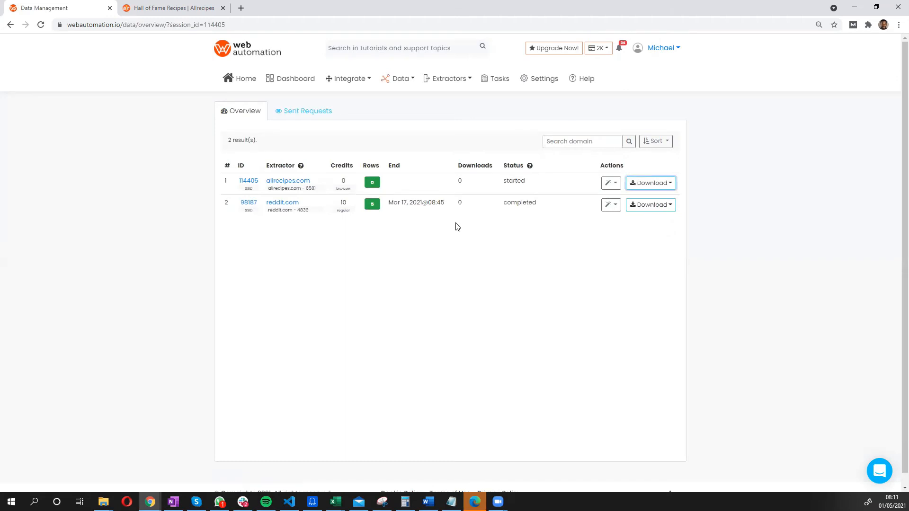
mouse_move(462, 226)
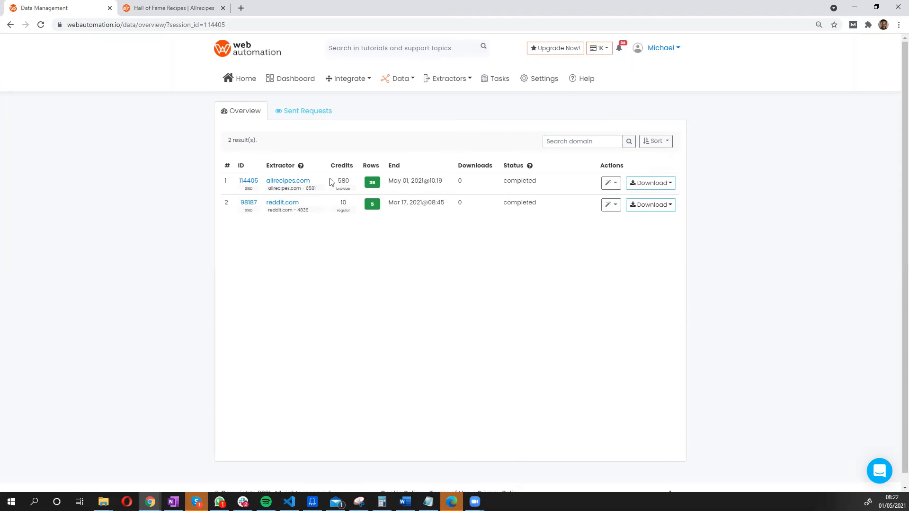
Download the completed 36-row run as xlsx and save it to Downloads
double_click(520, 180)
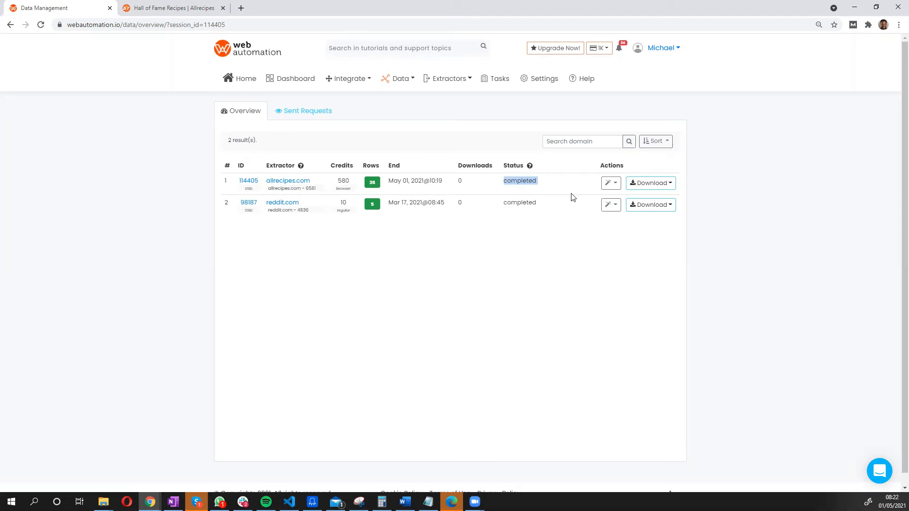
click(649, 183)
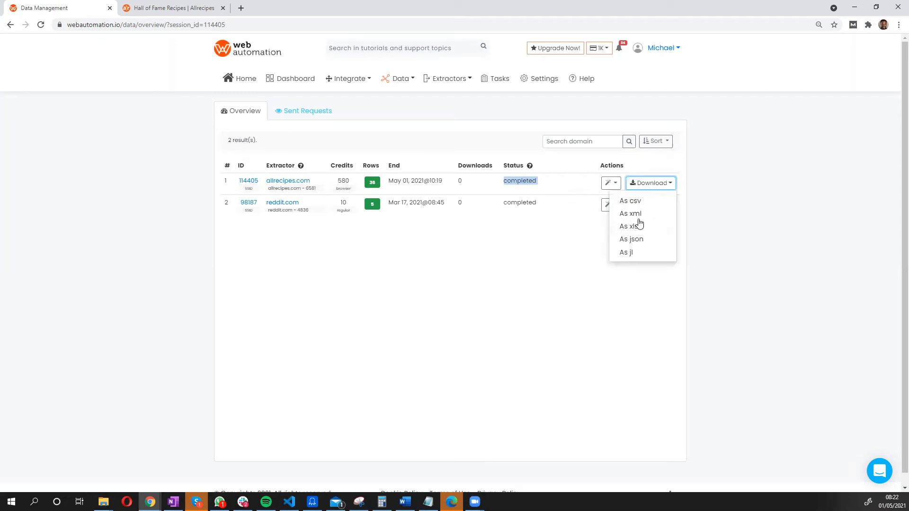
click(628, 226)
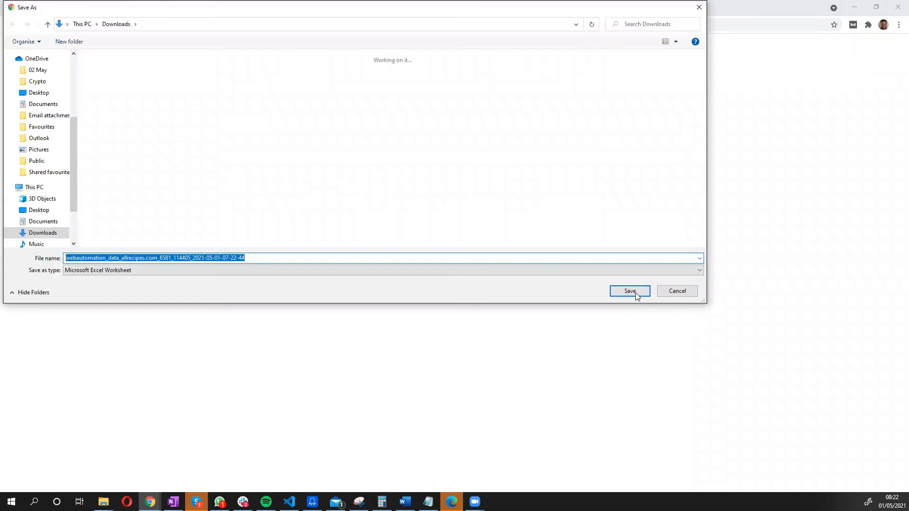
click(630, 292)
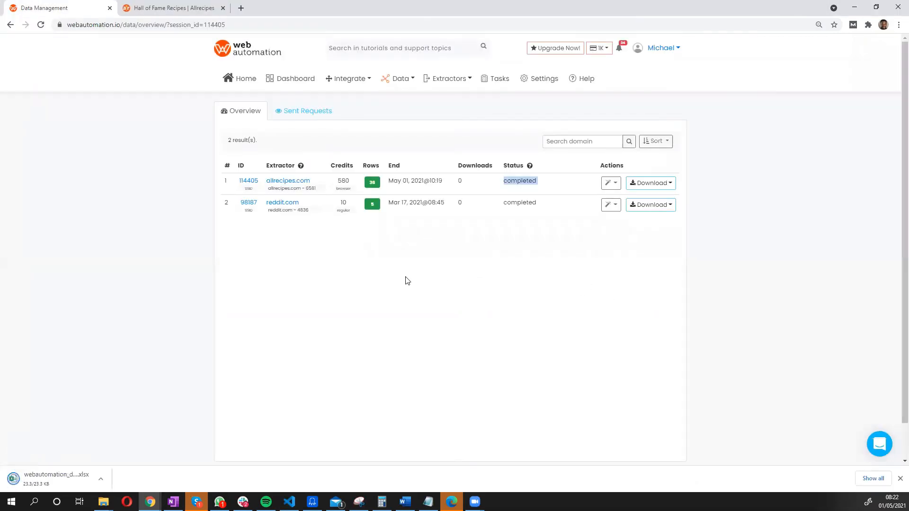
mouse_move(68, 441)
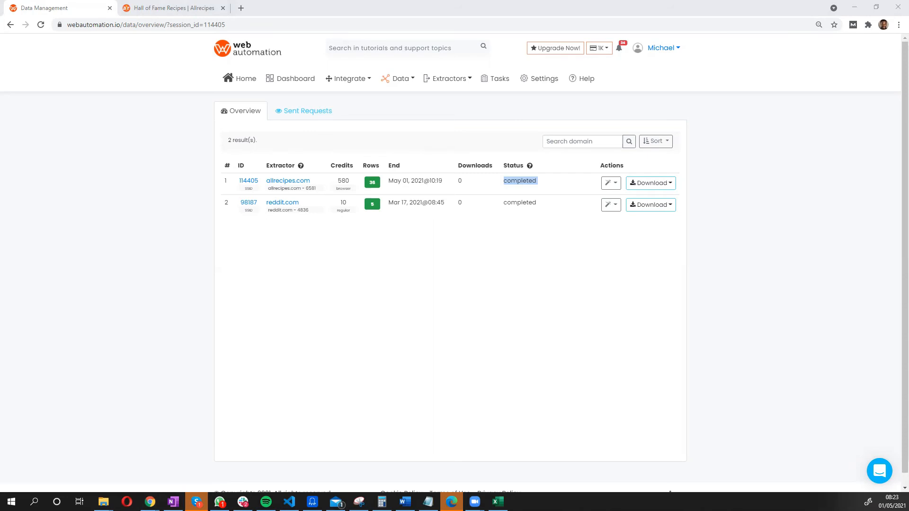
Maximize the recipe workbook in Excel and widen the description and directions columns
click(648, 182)
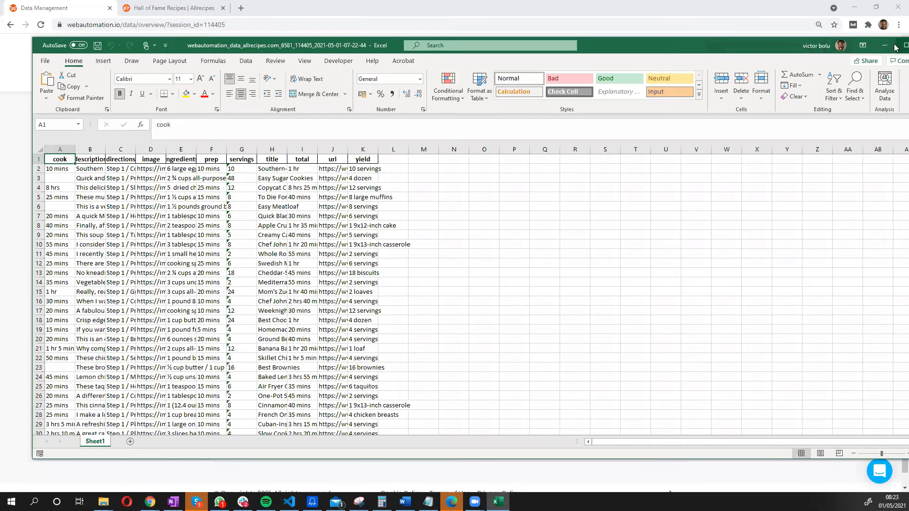
click(898, 45)
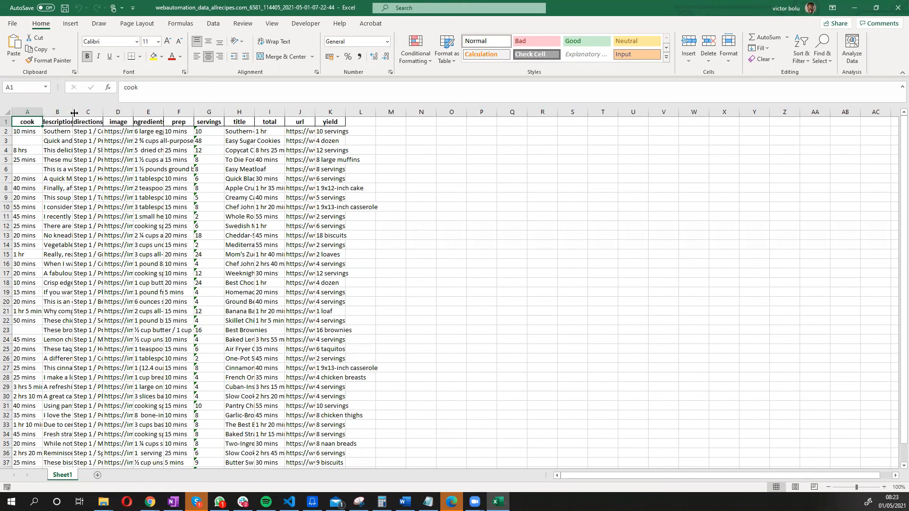
drag(74, 113, 163, 113)
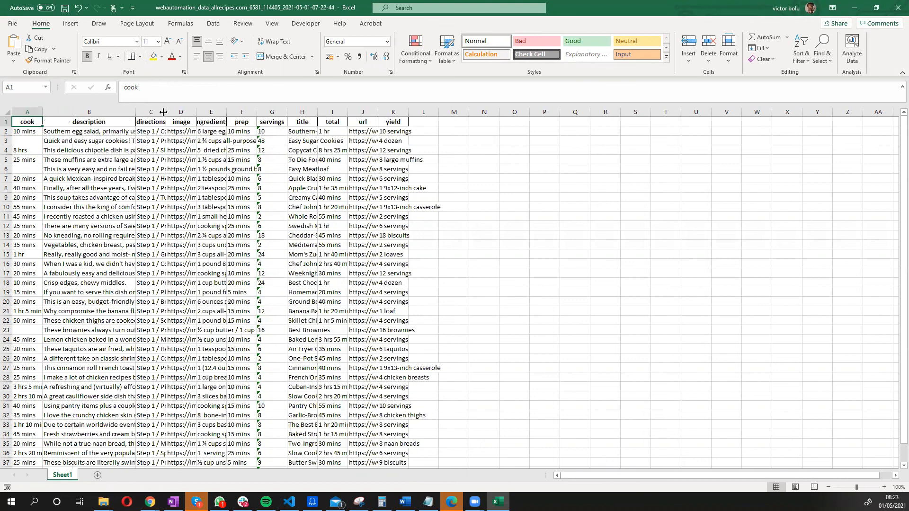
click(164, 131)
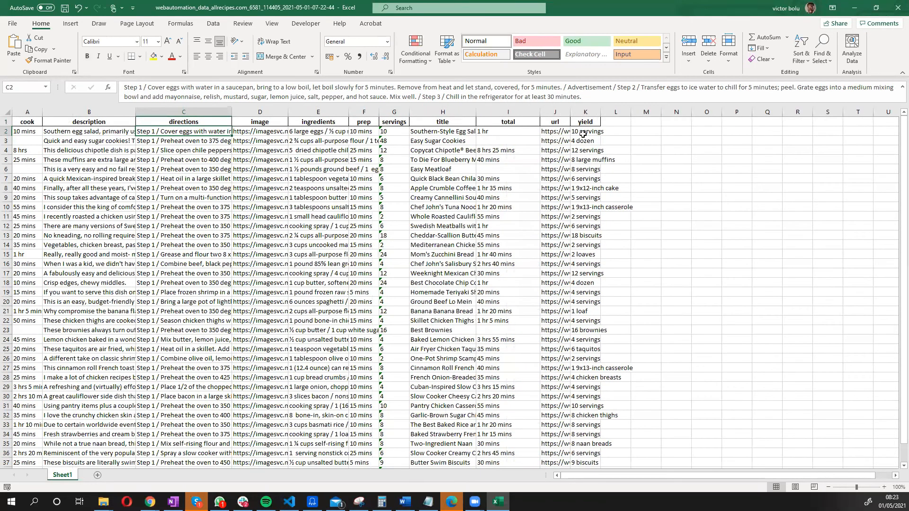
click(585, 131)
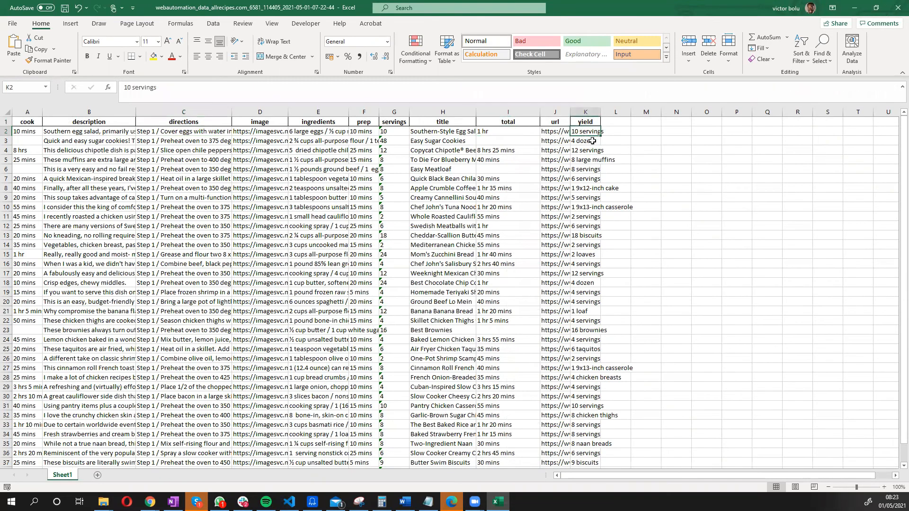